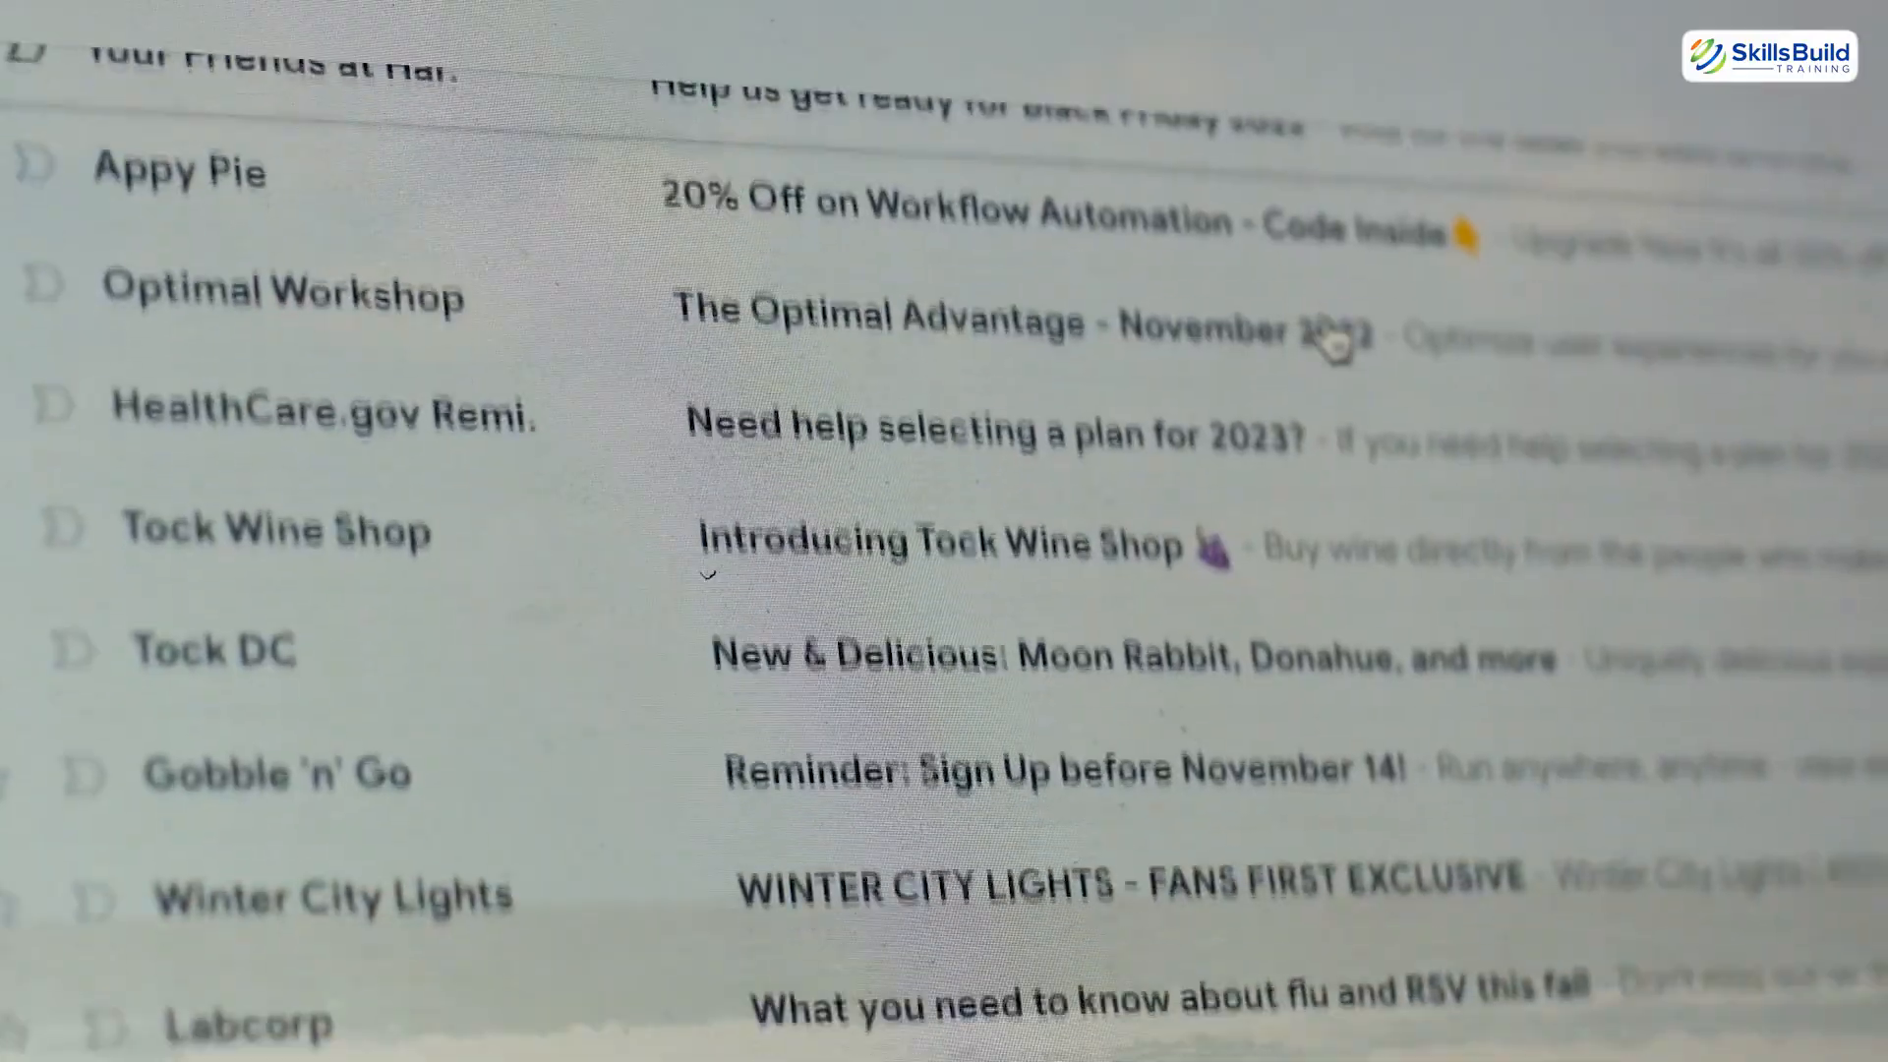
pyautogui.scroll(-3)
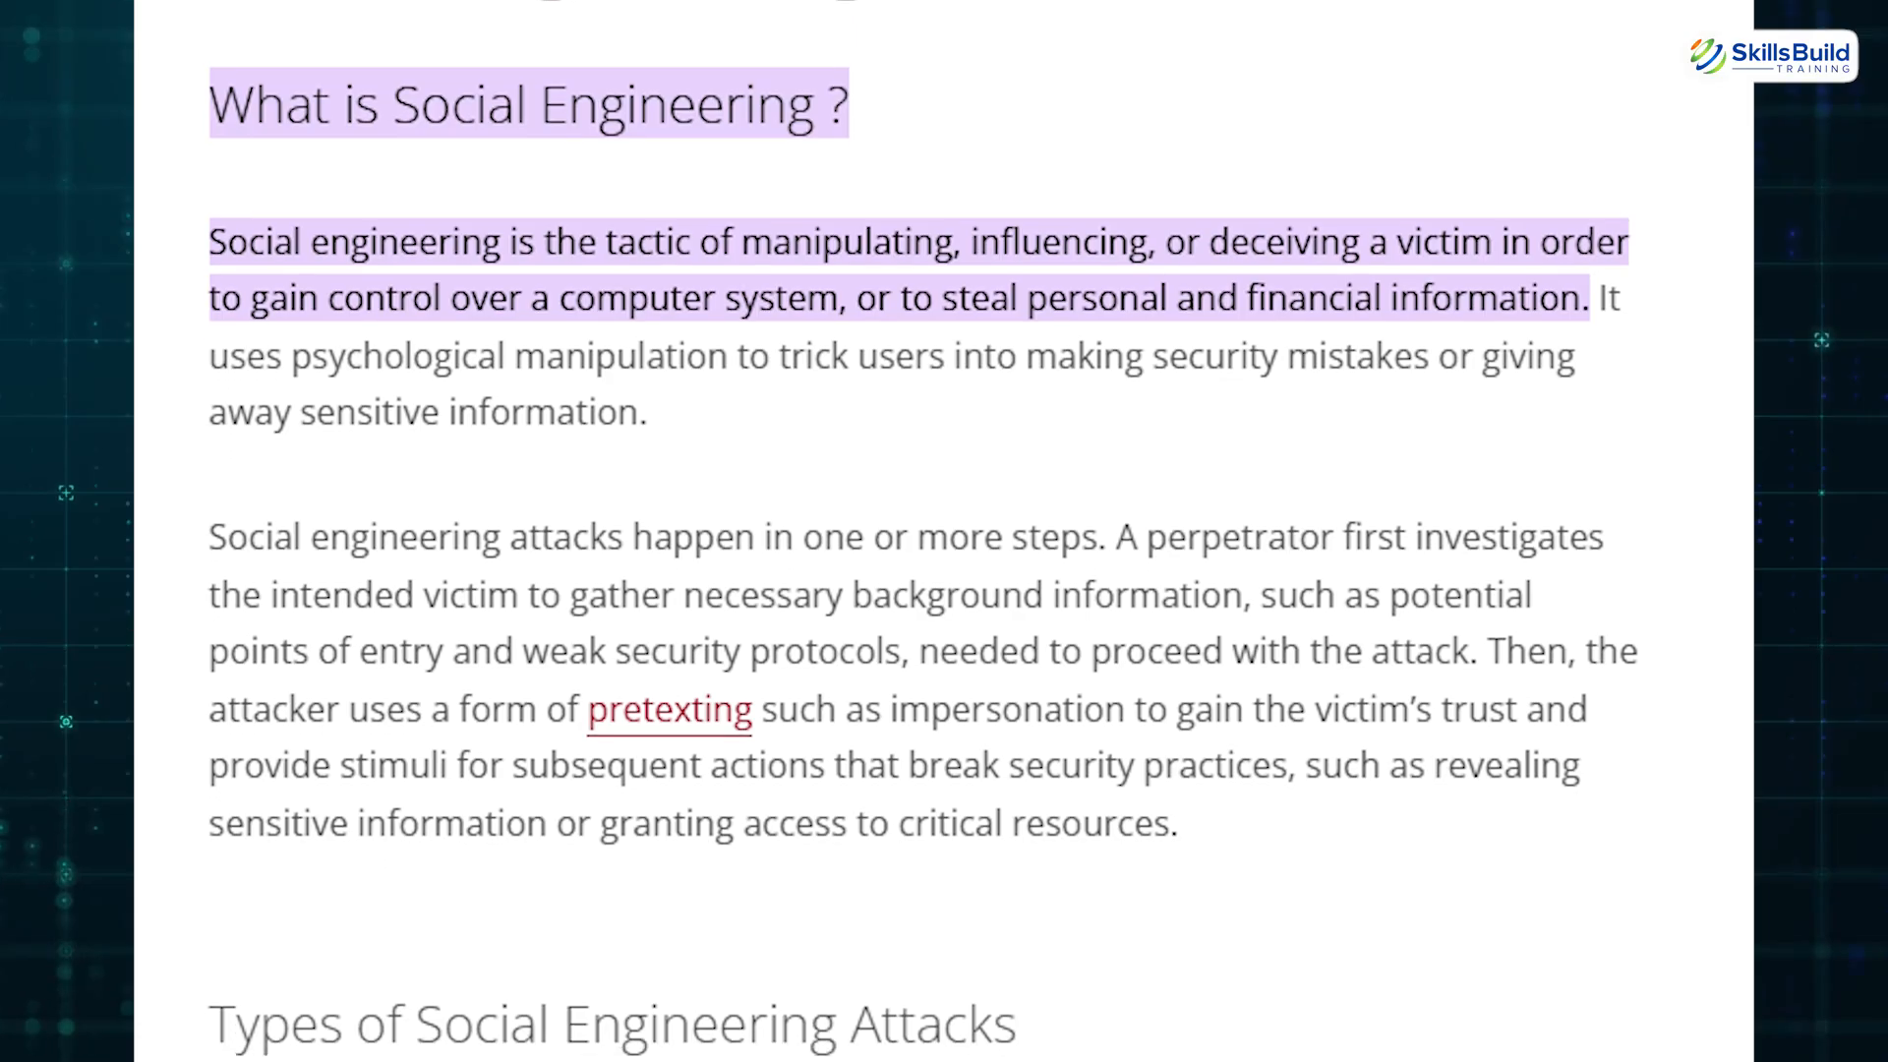
pyautogui.scroll(-3)
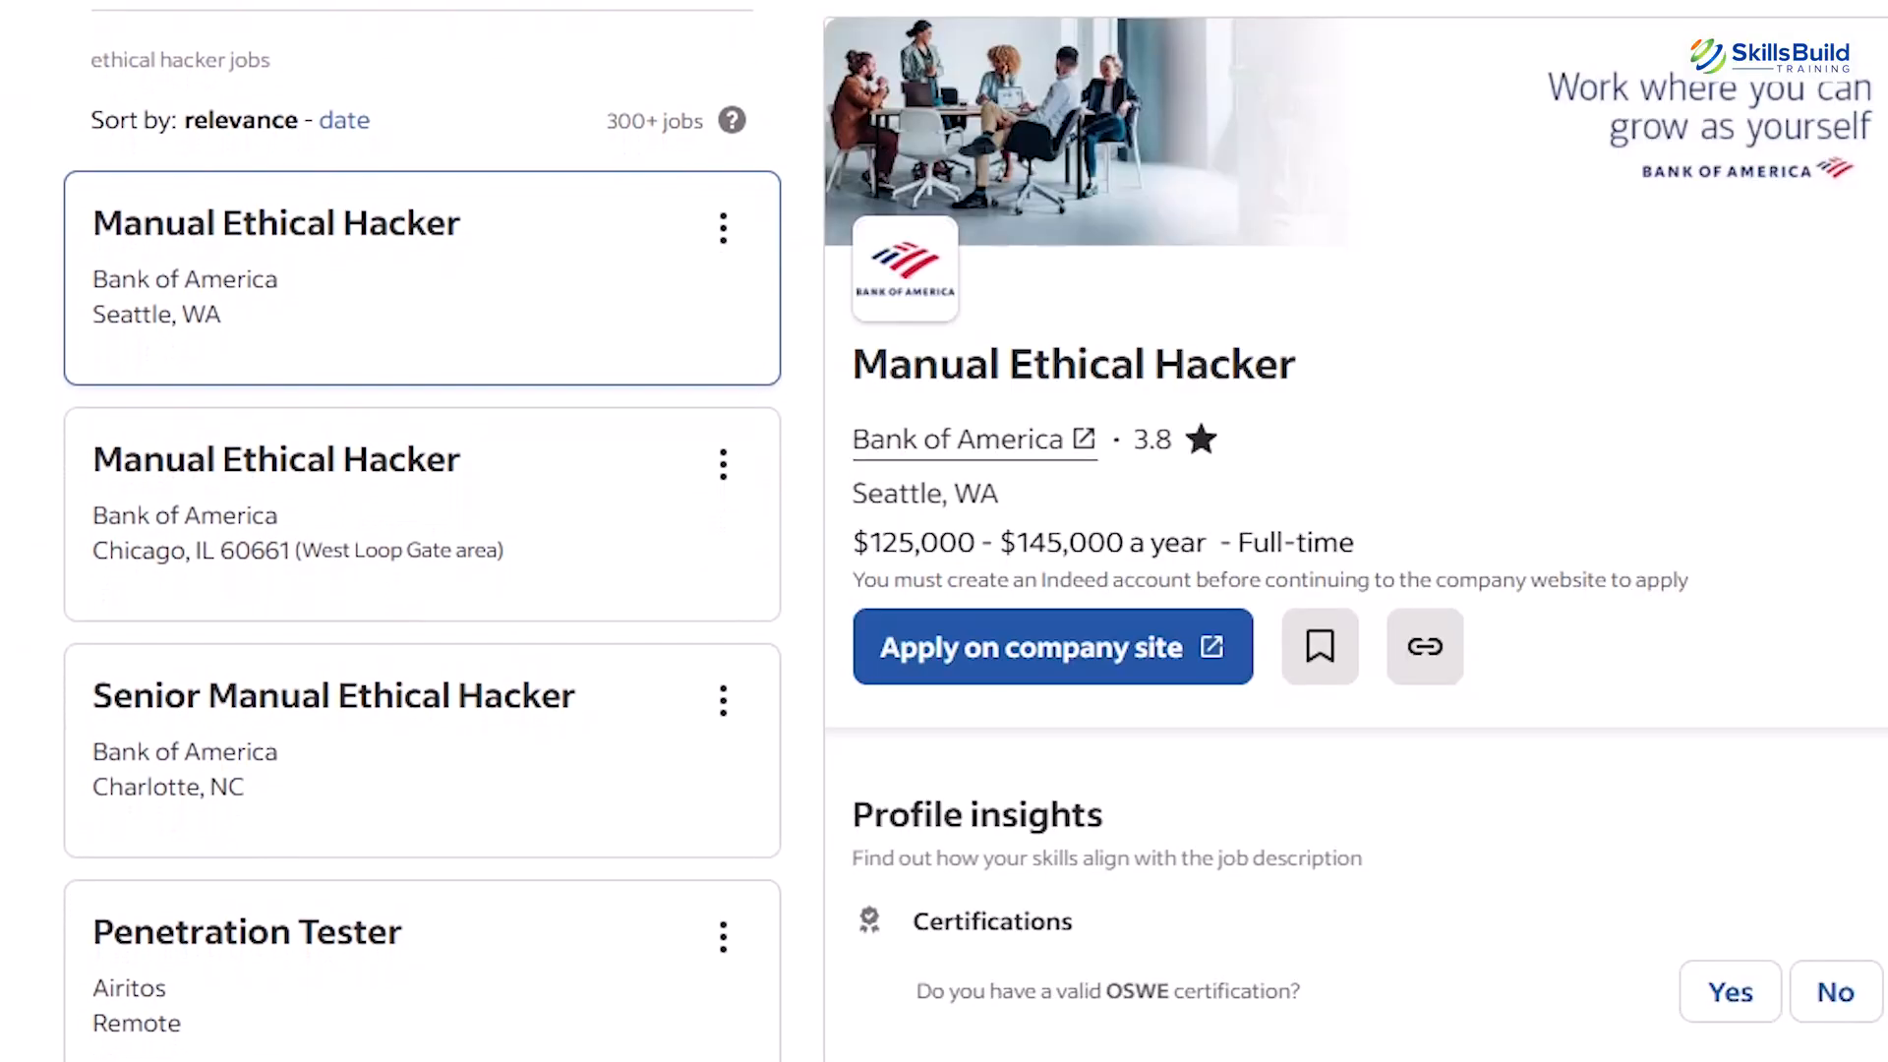
pyautogui.scroll(-3)
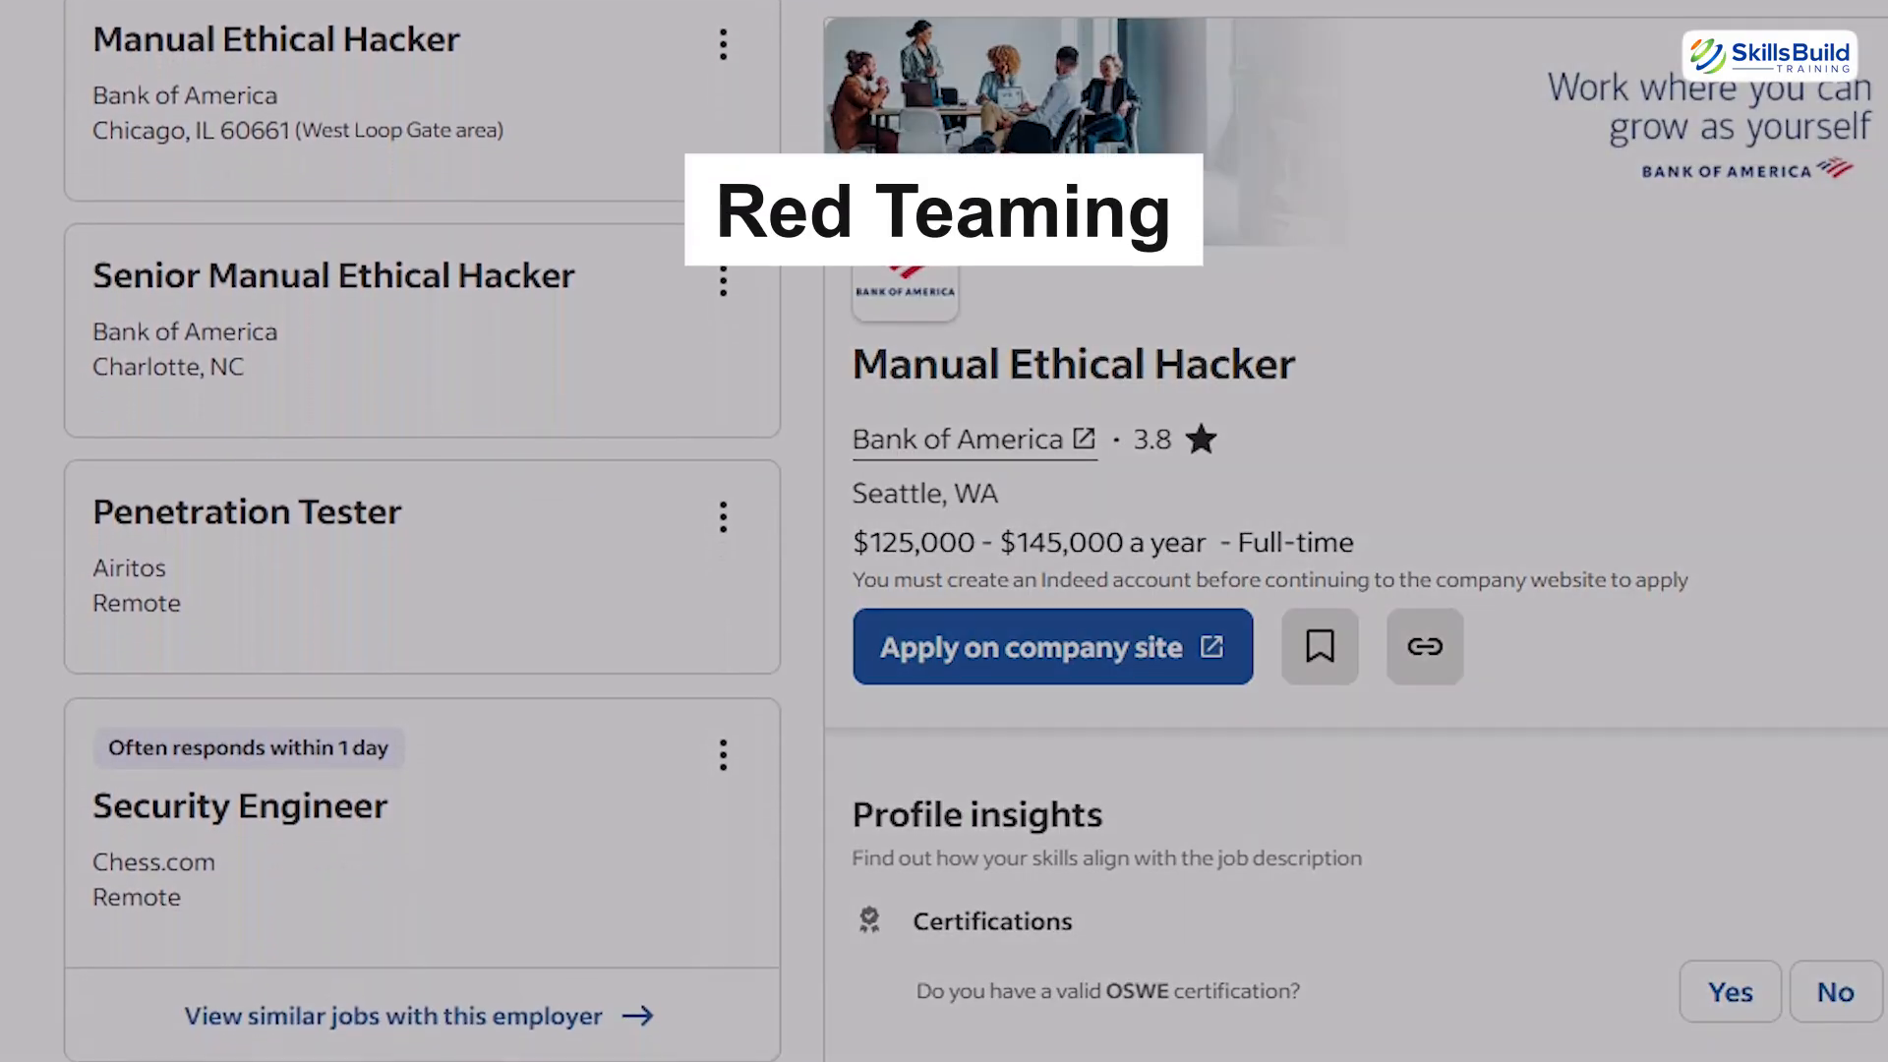
pyautogui.scroll(-3)
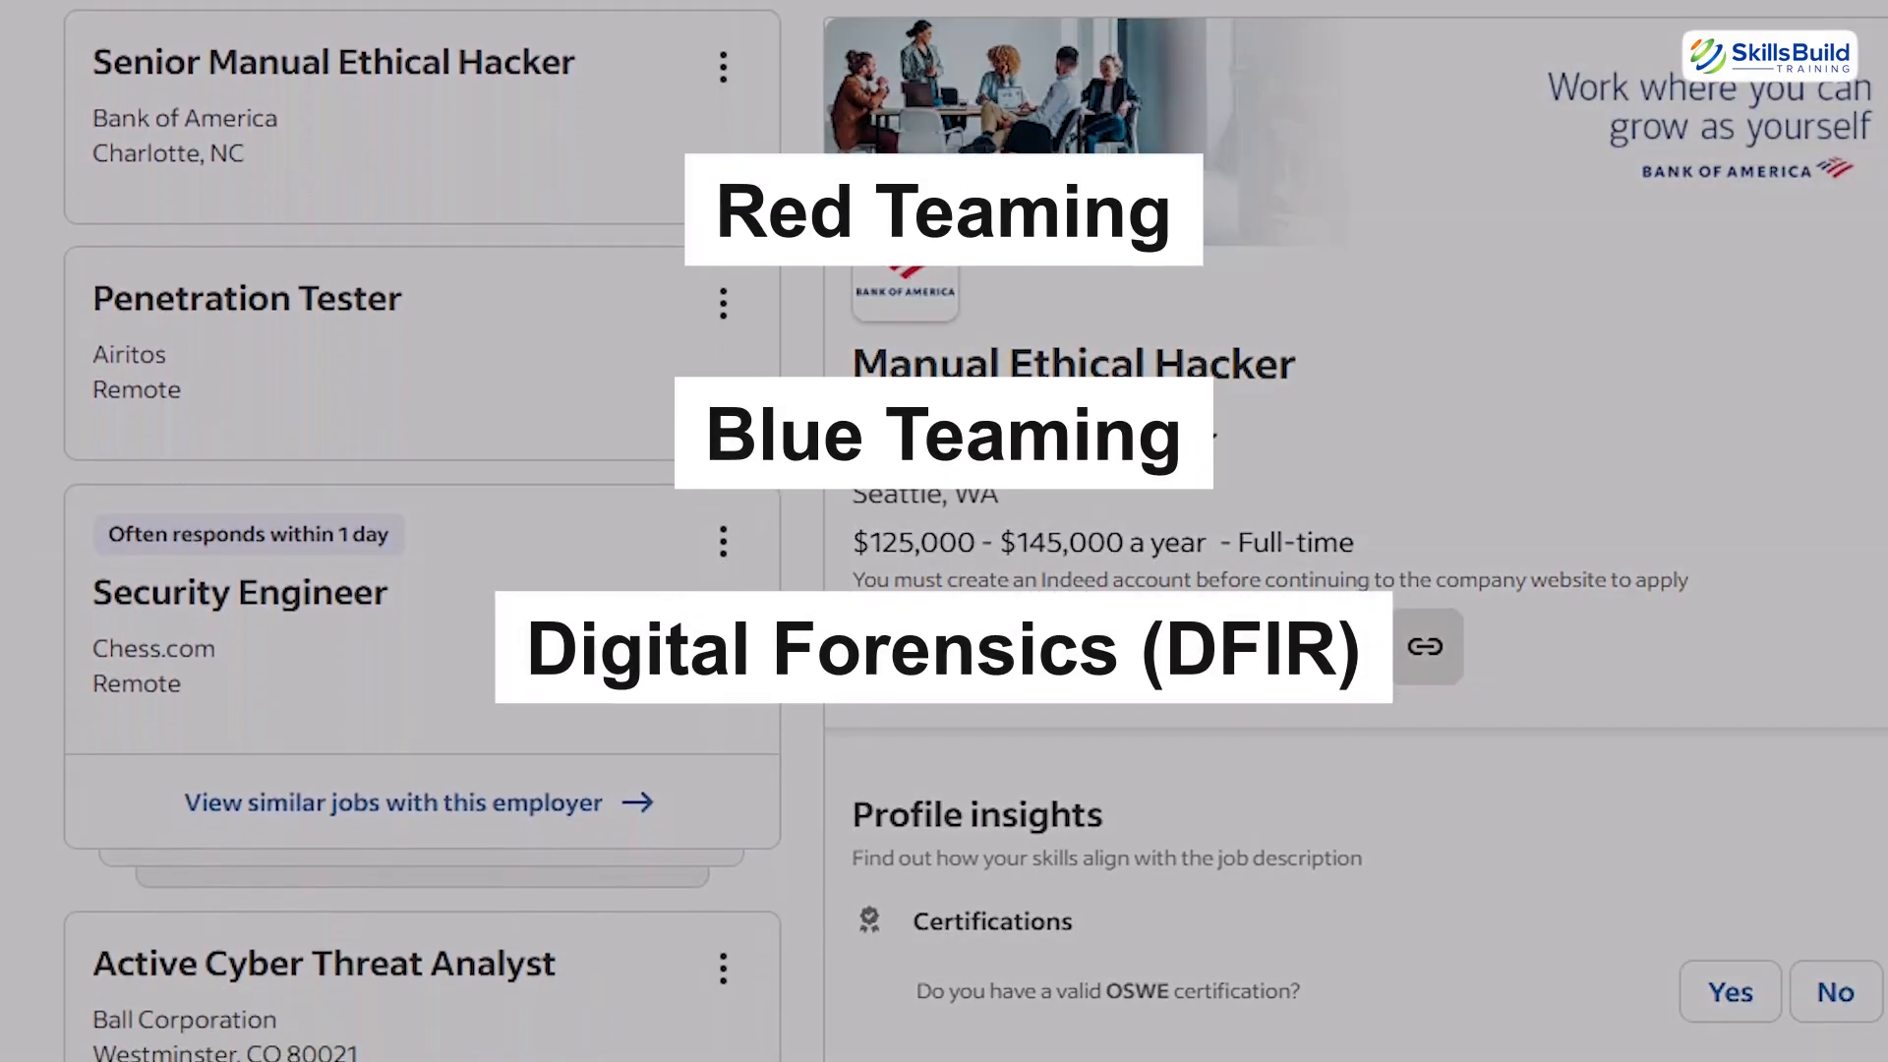